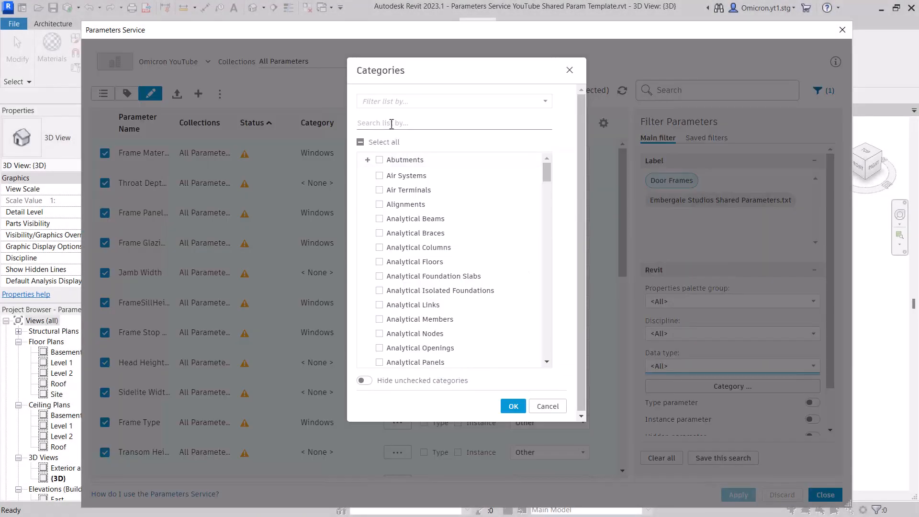
# Search 'doo' in the Categories dialog and tick the Doors category.
pyautogui.write('doo')
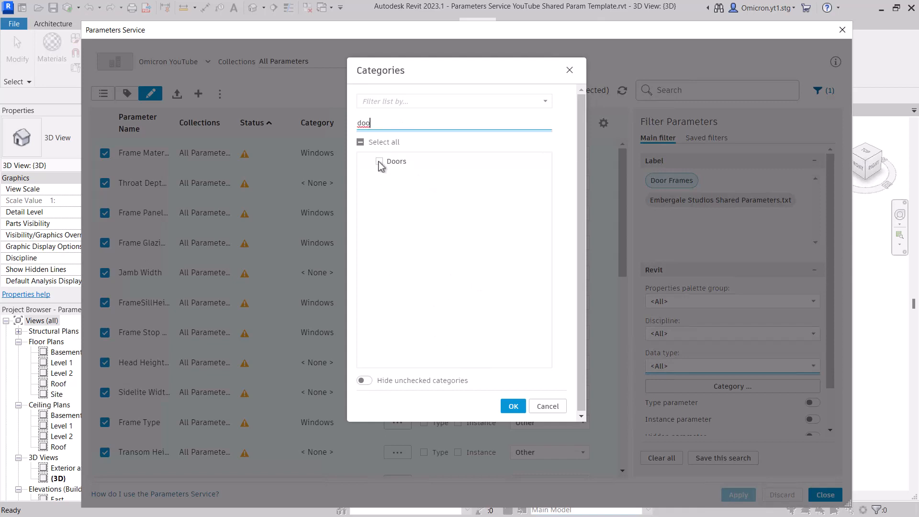
pyautogui.click(511, 406)
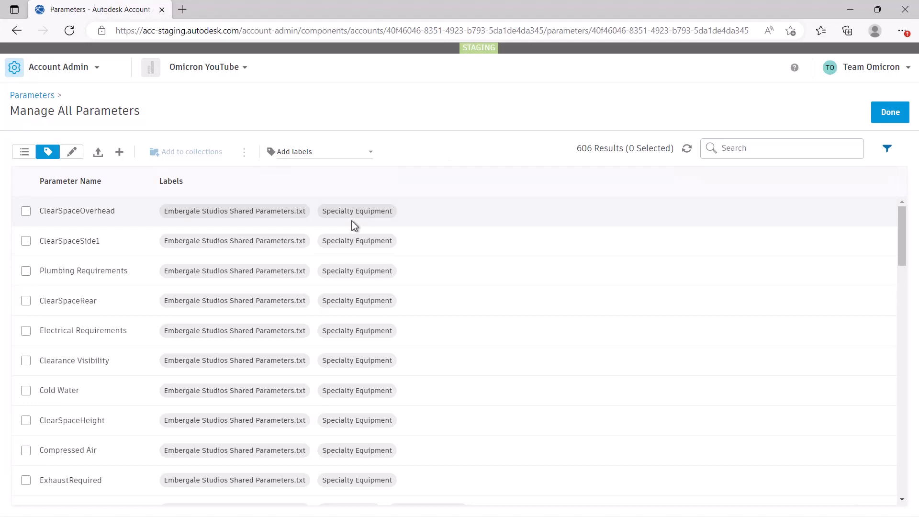
pyautogui.scroll(-3)
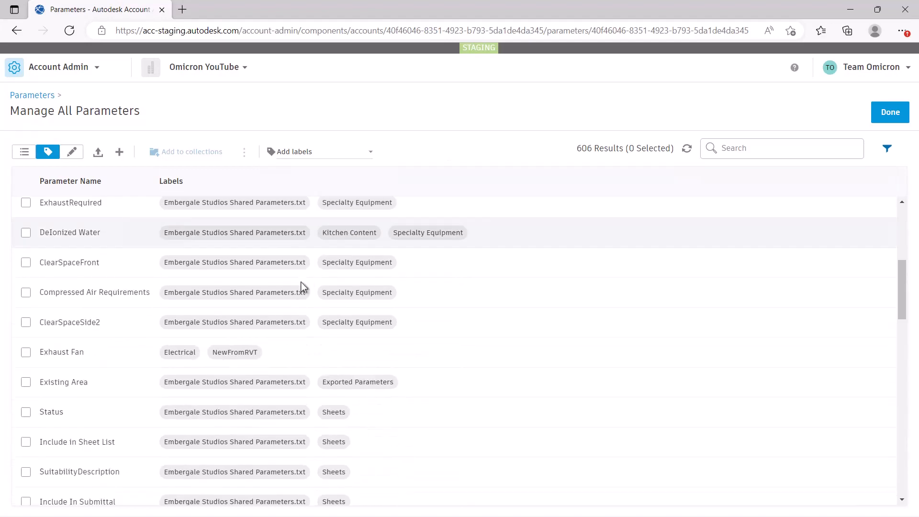
pyautogui.scroll(-3)
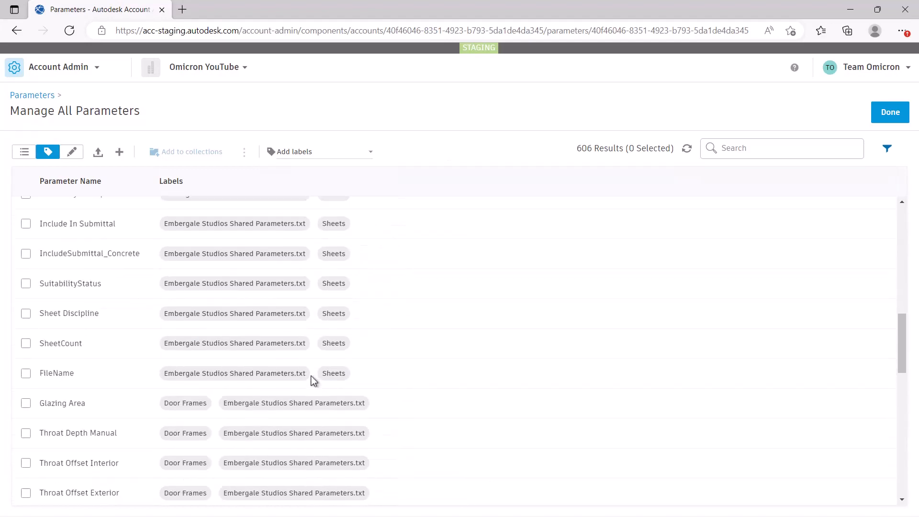
pyautogui.scroll(-3)
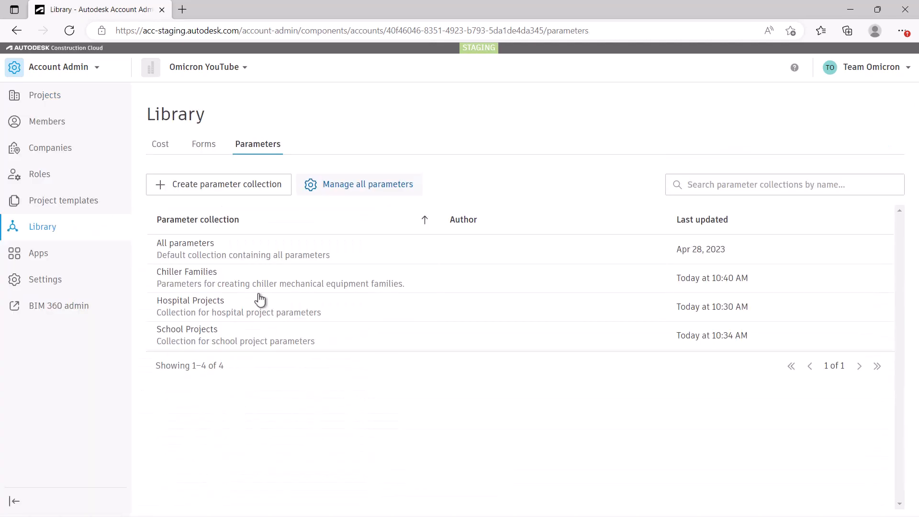
pyautogui.moveTo(189, 276)
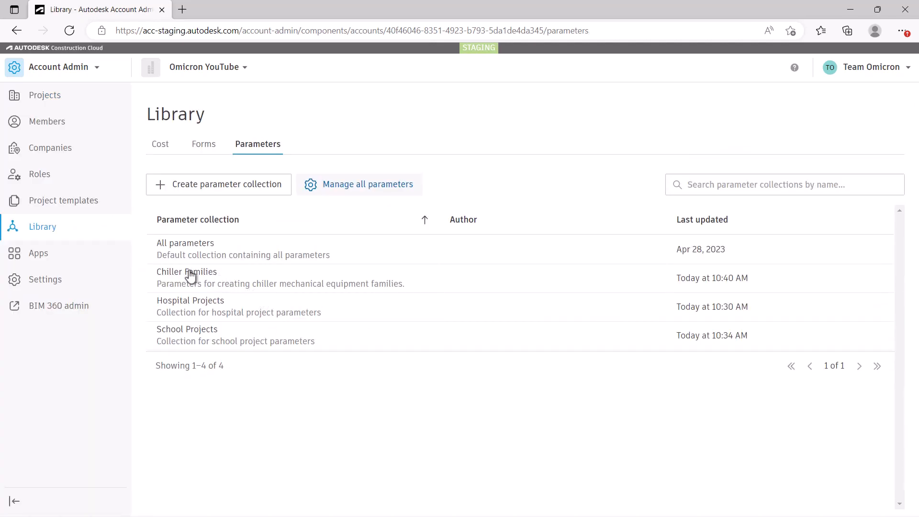
pyautogui.moveTo(221, 318)
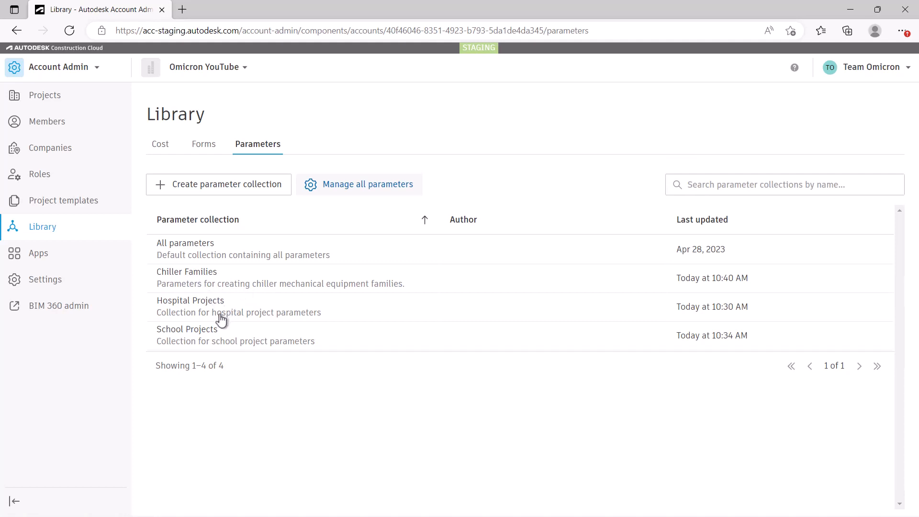
pyautogui.moveTo(221, 338)
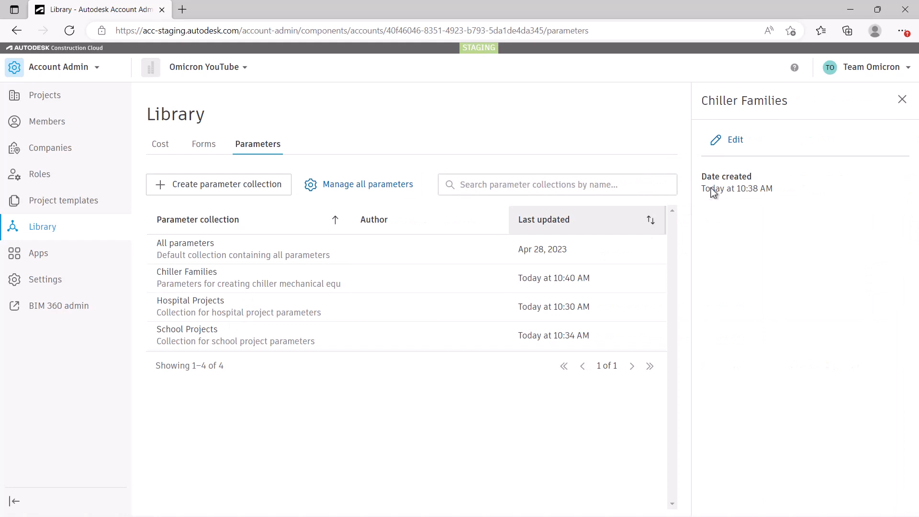
# Sort the parameter collections by Last updated, newest first.
pyautogui.click(734, 139)
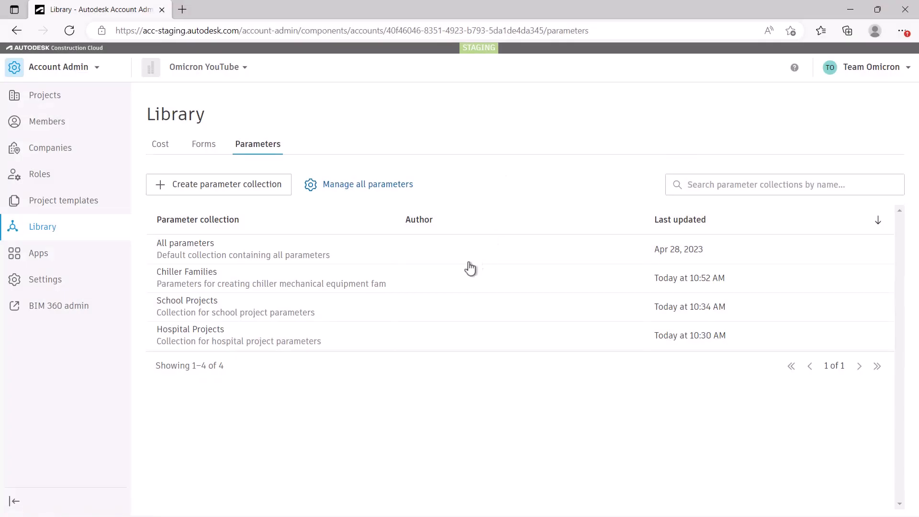
pyautogui.moveTo(153, 258)
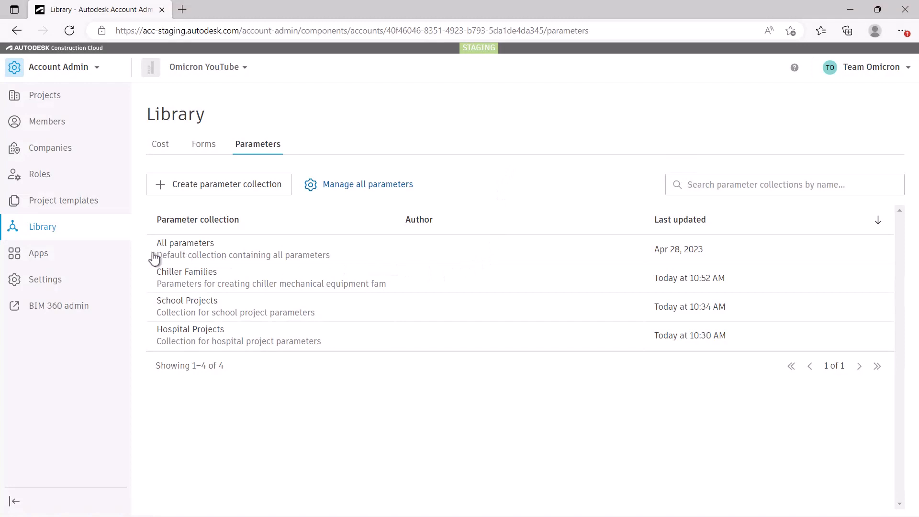
pyautogui.moveTo(234, 256)
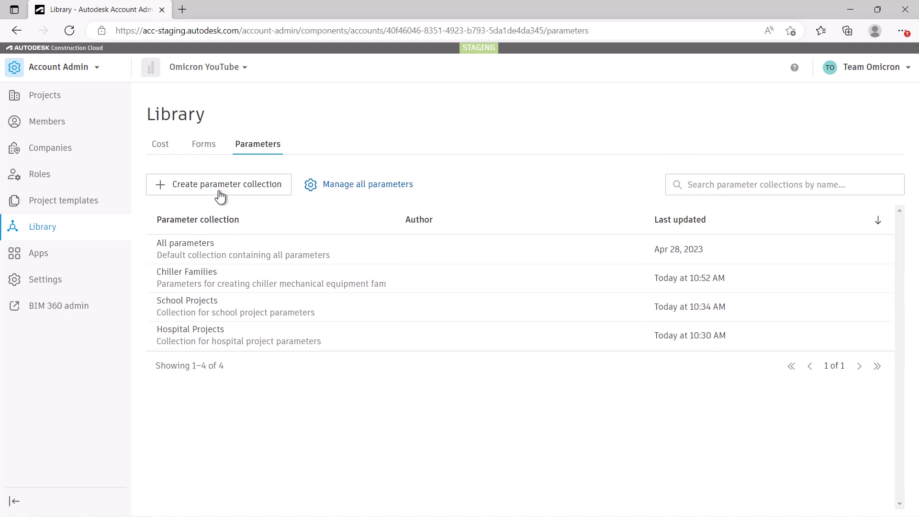
# Create 'YouTube Demo Collection' described as teaching everyone how to use collections.
pyautogui.click(218, 184)
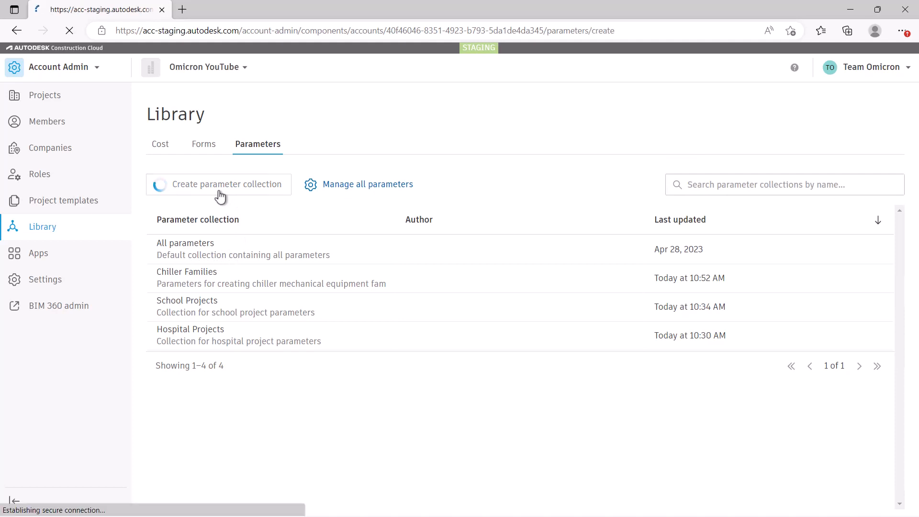
pyautogui.click(227, 184)
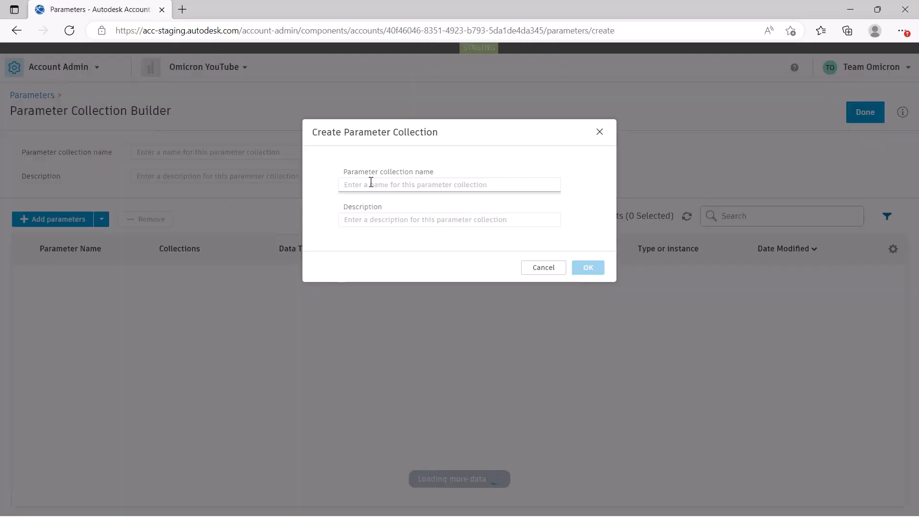
pyautogui.write('YouTube Demo Collecti')
pyautogui.click(449, 220)
pyautogui.write('A collecti')
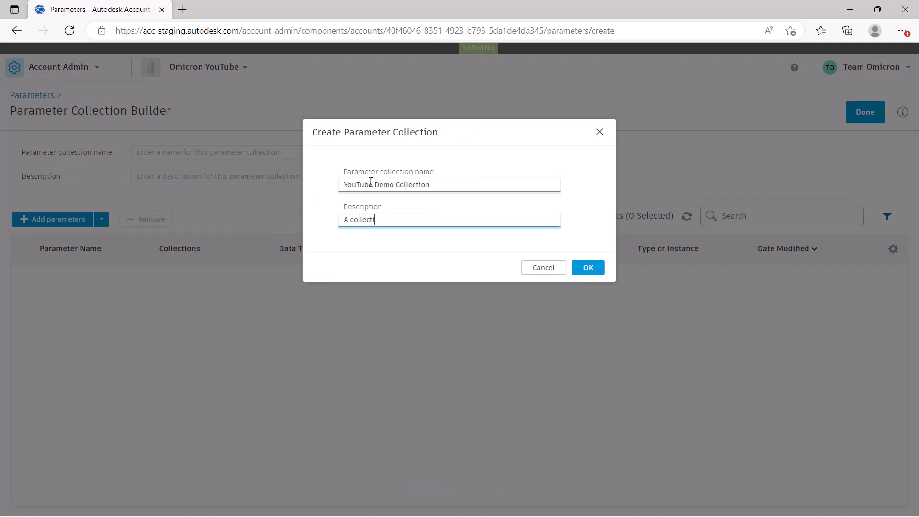
pyautogui.write('on for teaching everyone')
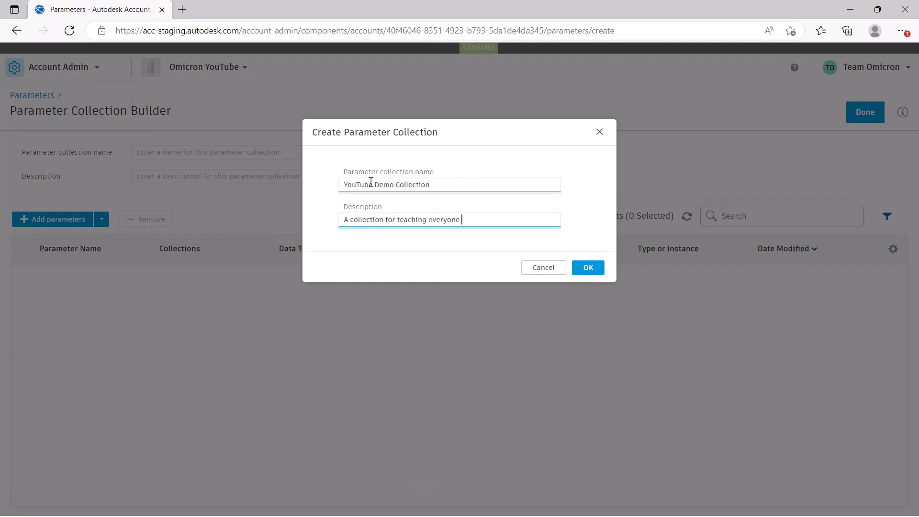
pyautogui.write('how to use collections')
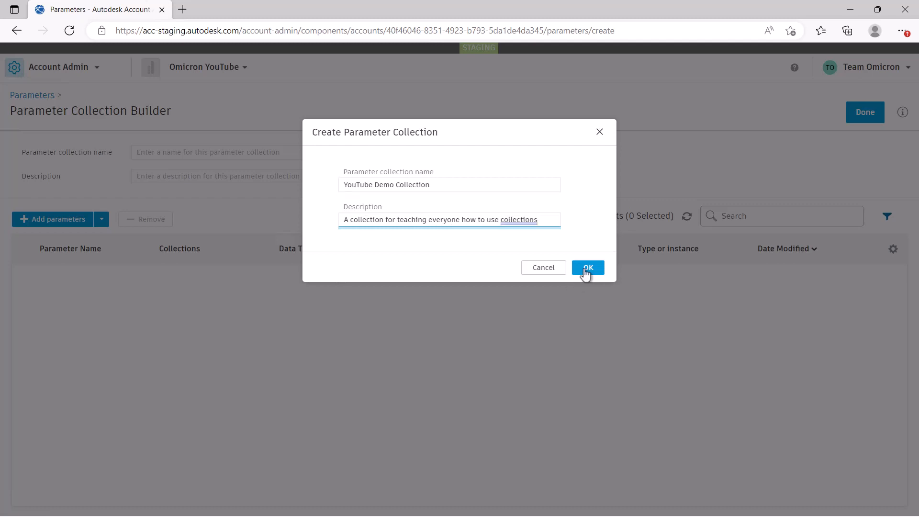
pyautogui.click(586, 267)
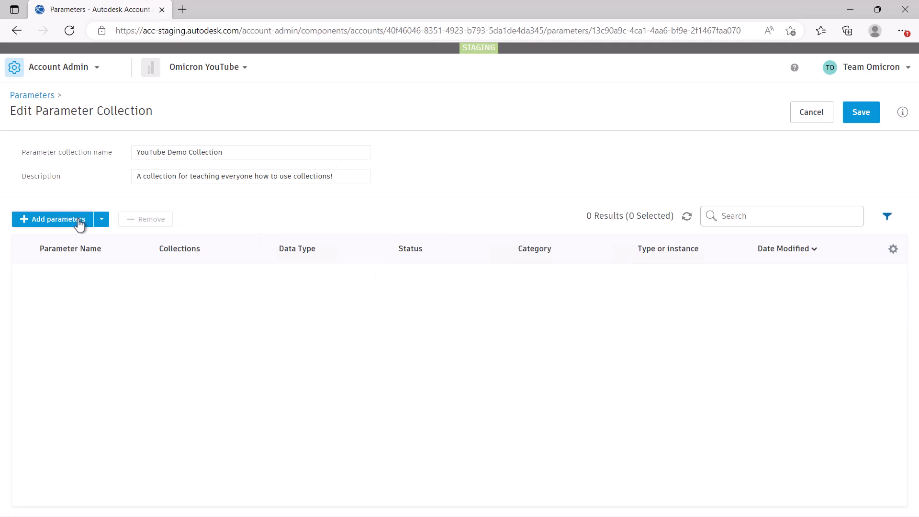
# Filter by the Door Panels label and add Stile Height Top and Panel Height to the collection.
pyautogui.click(57, 218)
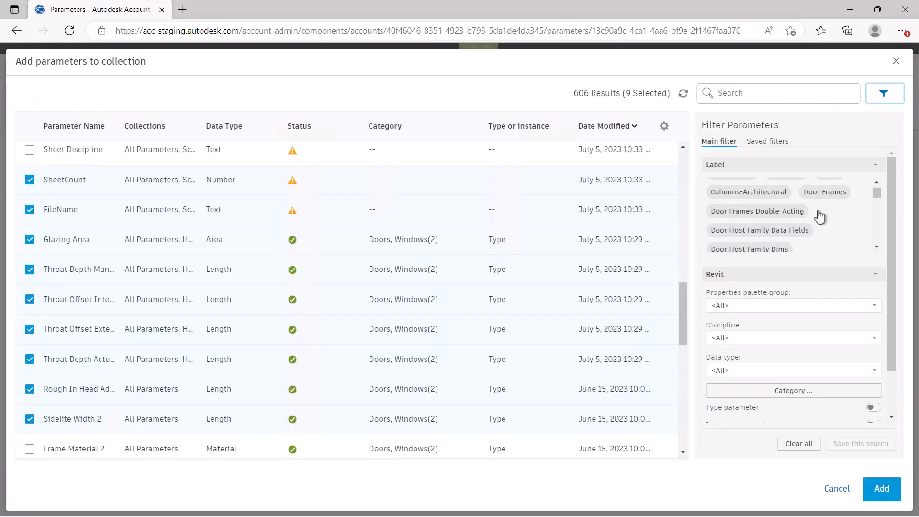
pyautogui.scroll(-3)
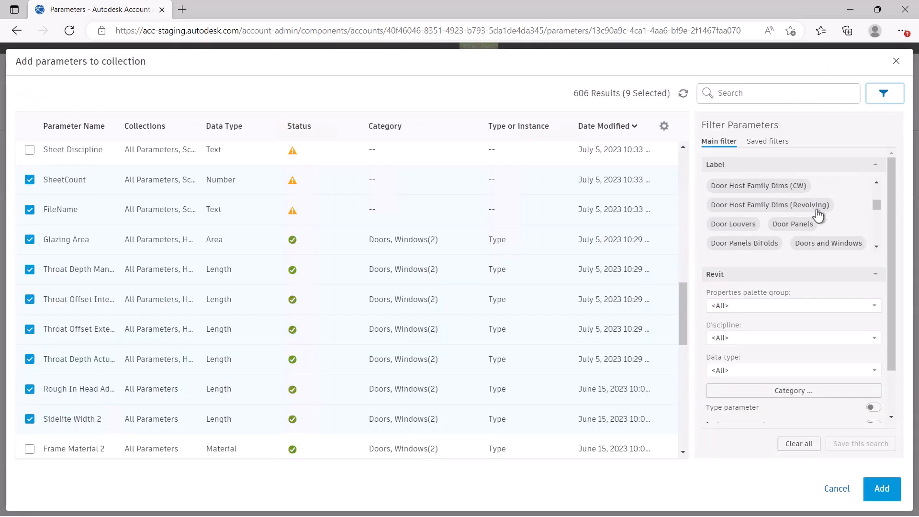
pyautogui.click(792, 224)
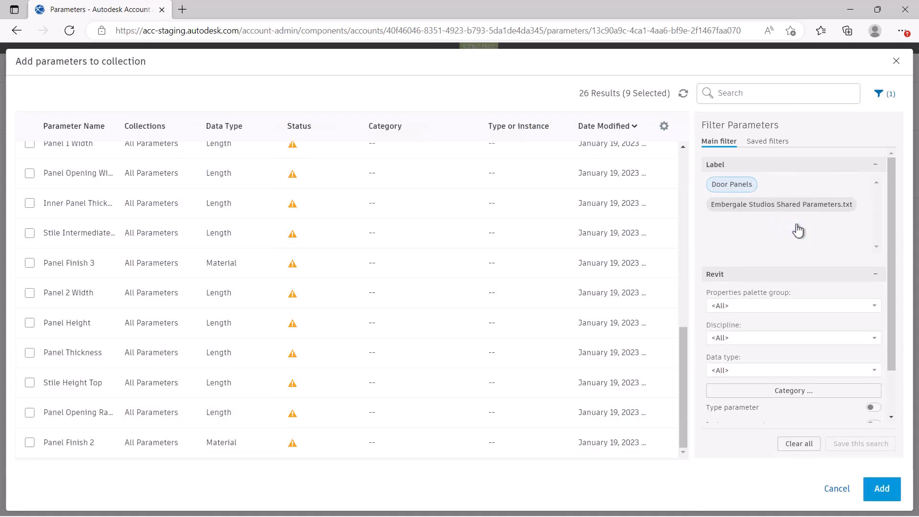
pyautogui.click(30, 383)
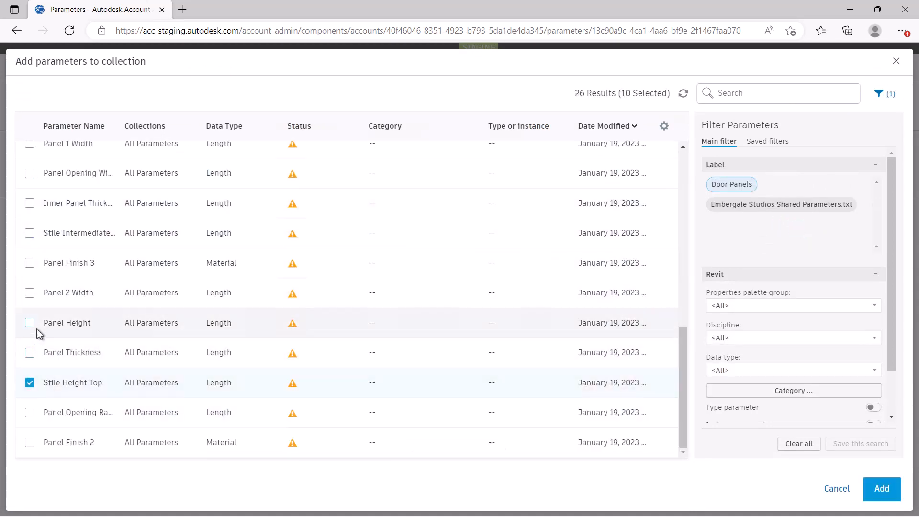
pyautogui.click(881, 489)
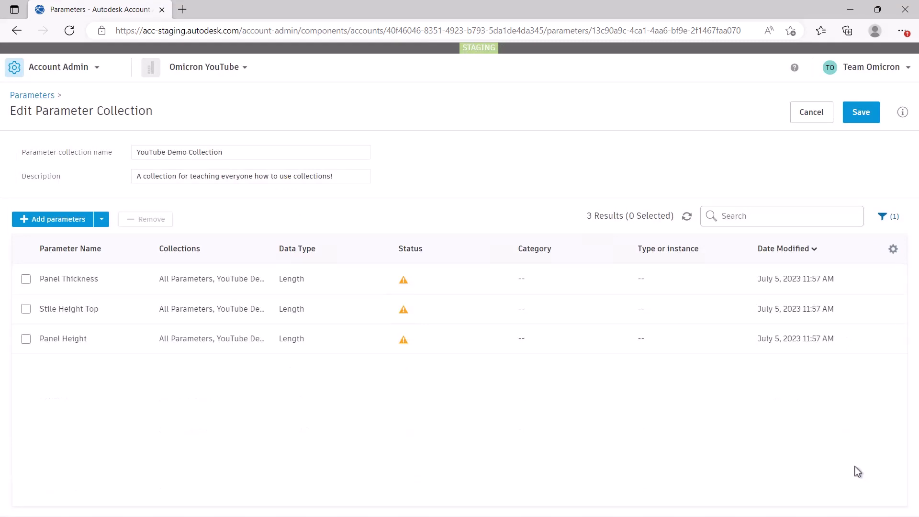
# Add a second batch of parameters, bringing the collection to 46 parameters.
pyautogui.click(57, 218)
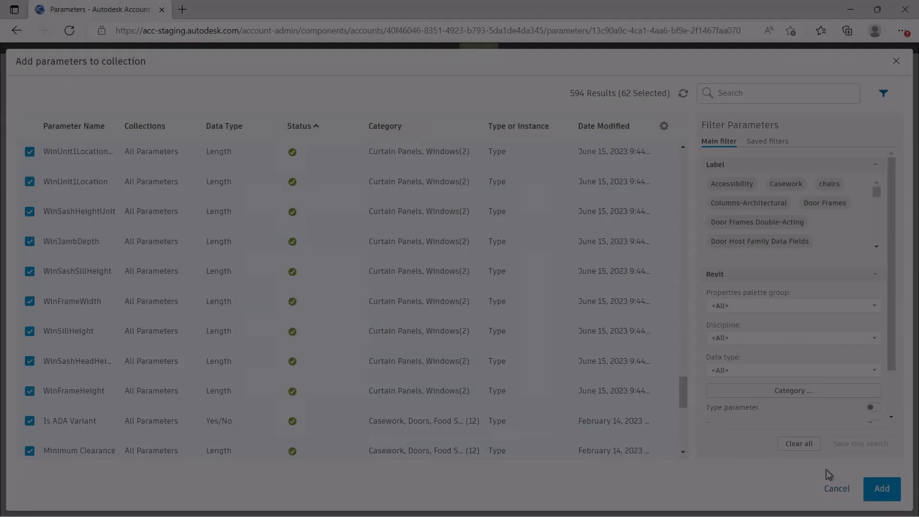
pyautogui.click(881, 488)
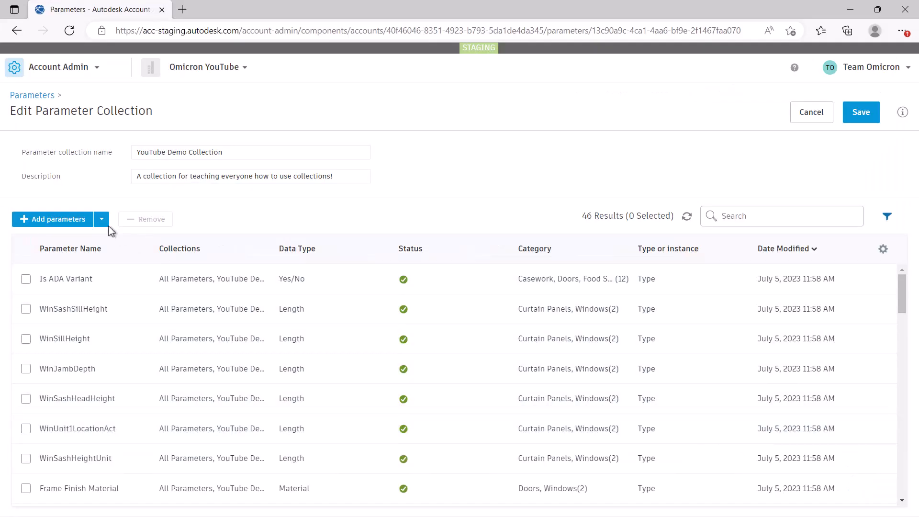
# Create a new Length instance parameter named Created During Collection Creation.
pyautogui.click(101, 218)
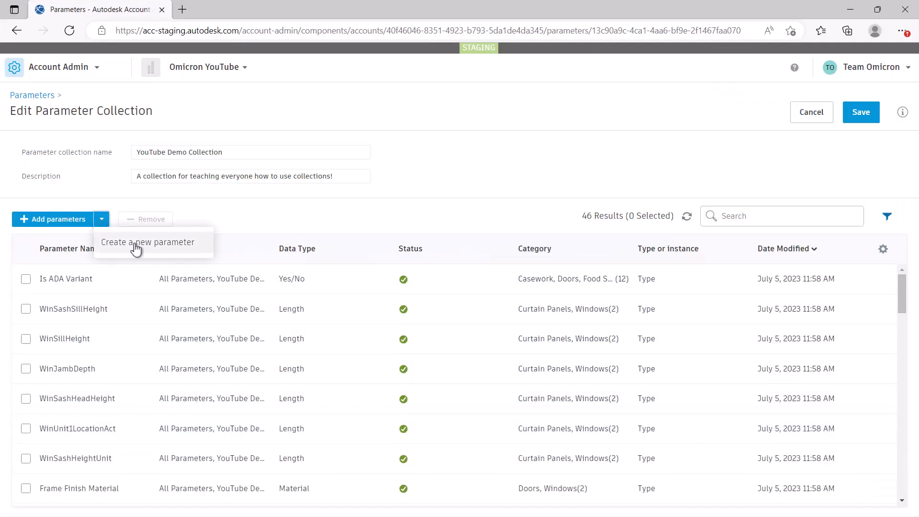
pyautogui.click(147, 242)
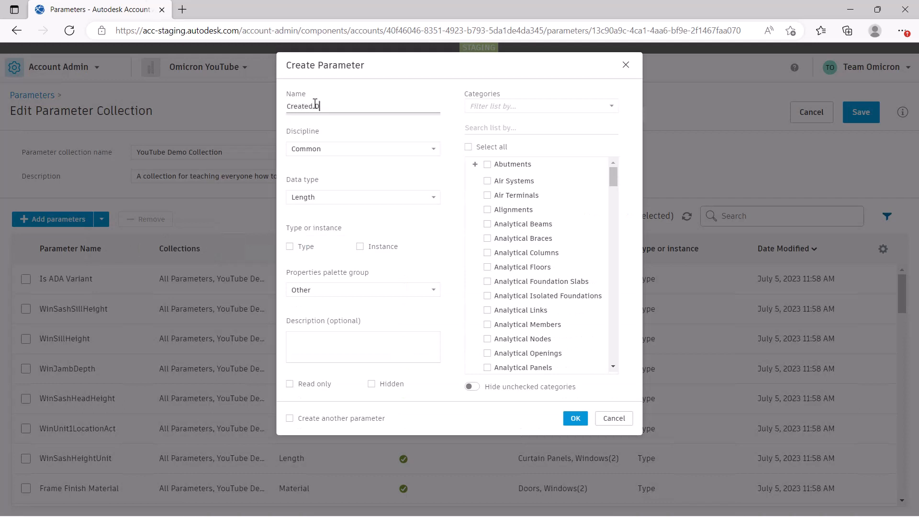
pyautogui.write('During Collection Creation')
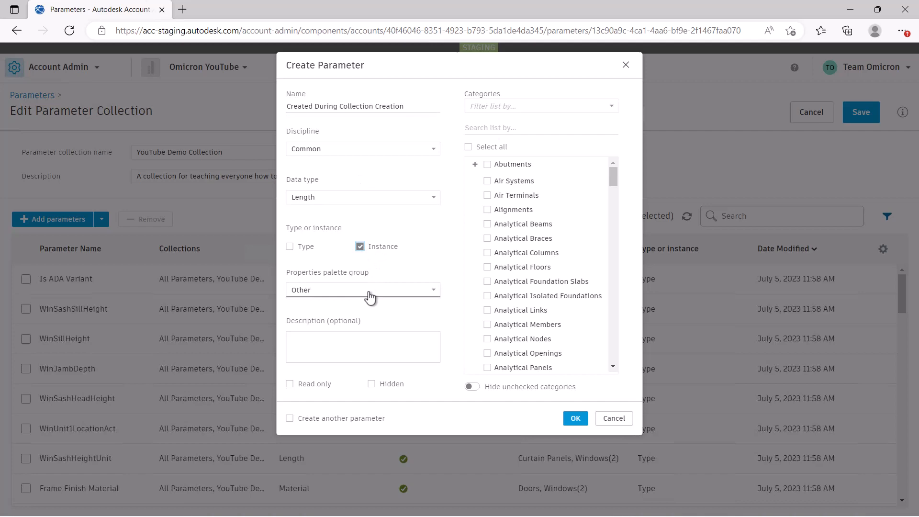
pyautogui.click(575, 418)
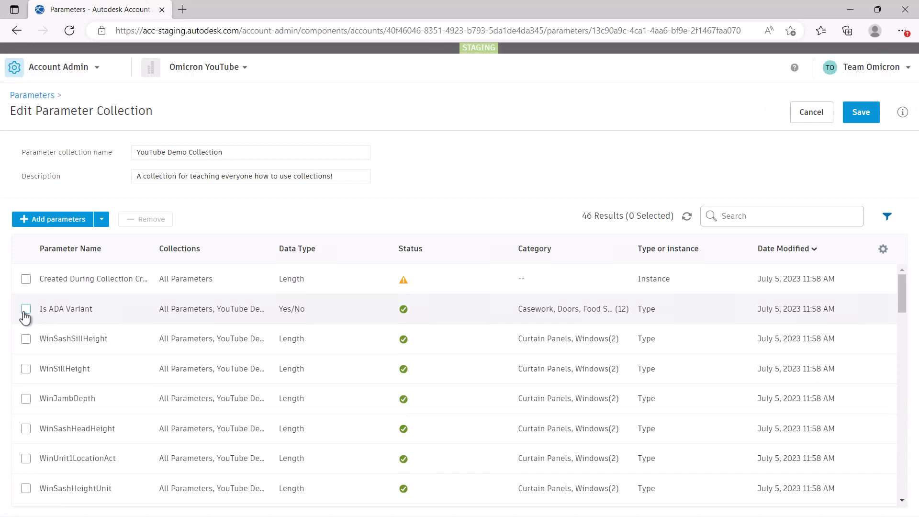
# Remove Is ADA Variant from the collection and save YouTube Demo Collection.
pyautogui.click(26, 309)
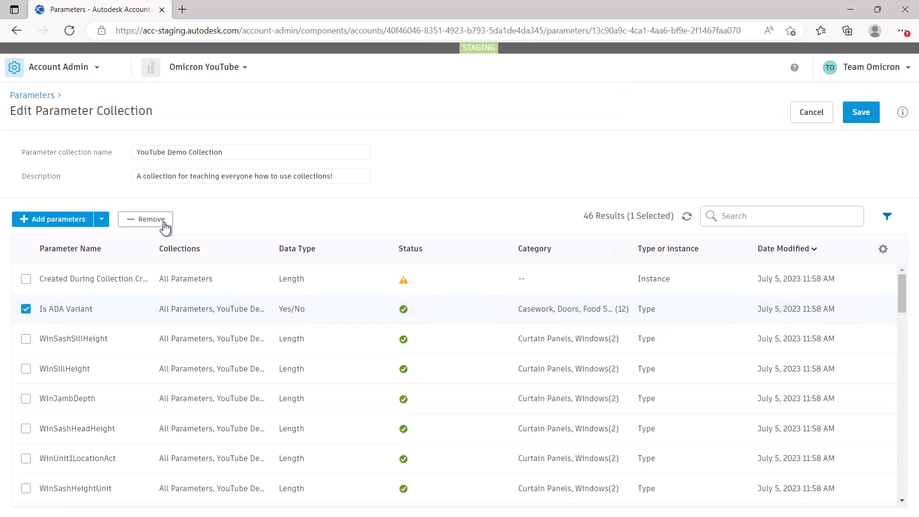
pyautogui.click(145, 218)
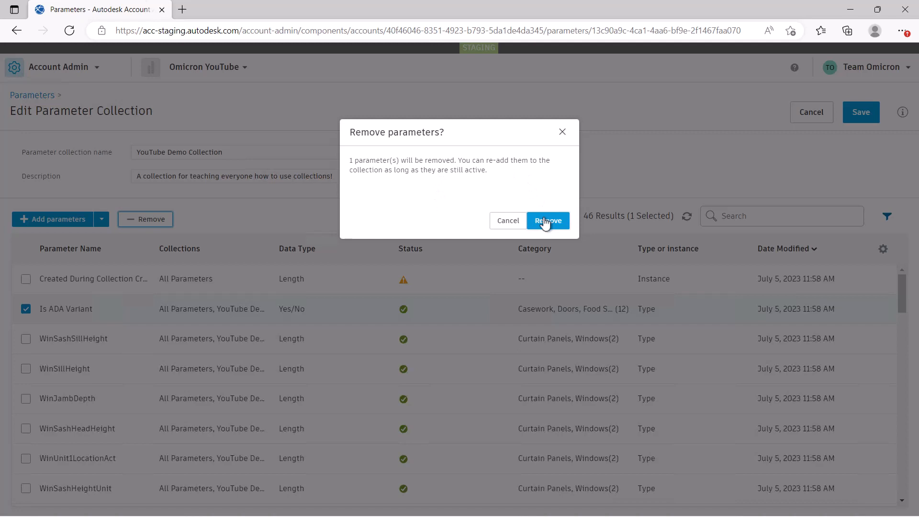
pyautogui.click(548, 220)
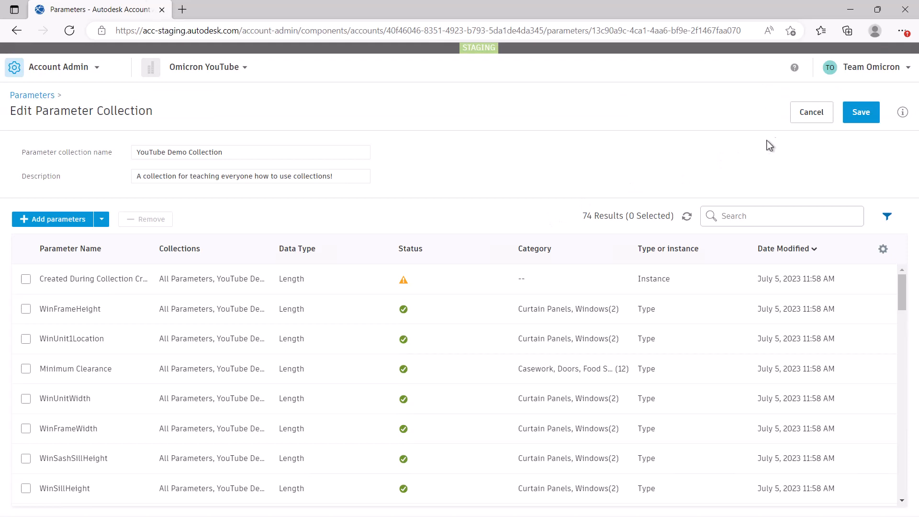
pyautogui.click(861, 111)
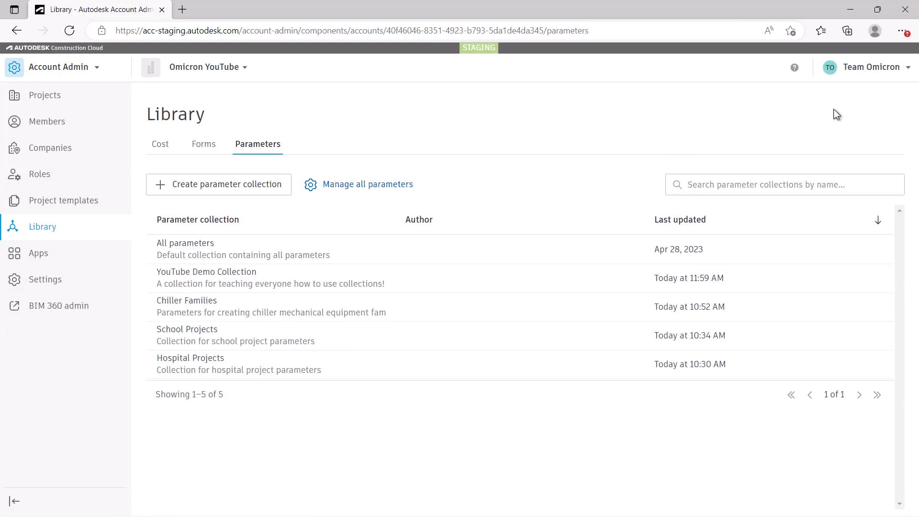
pyautogui.moveTo(631, 170)
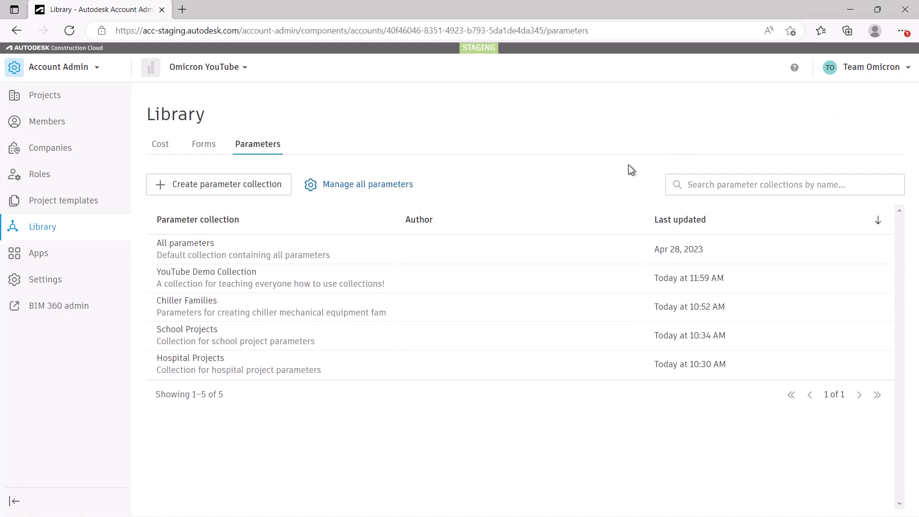
pyautogui.moveTo(304, 286)
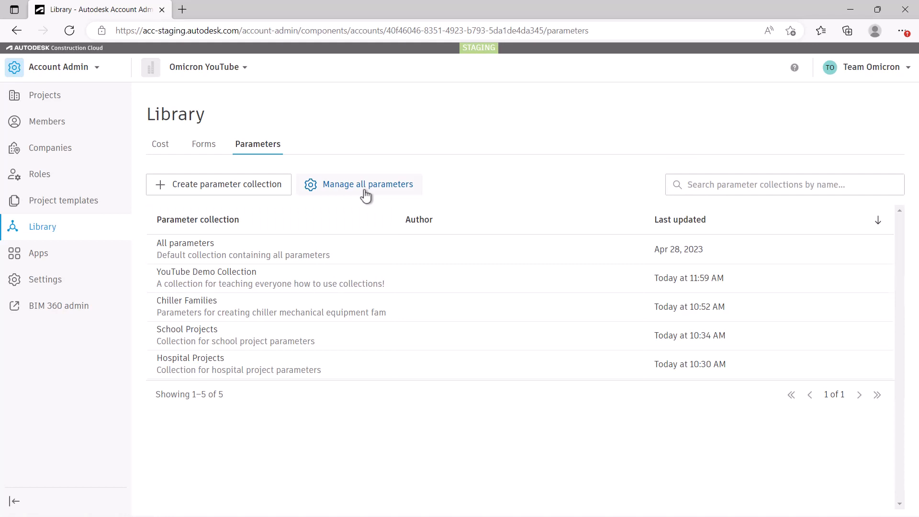
# From Manage all parameters, select Meets ADA Standards and start adding it to collections.
pyautogui.click(368, 184)
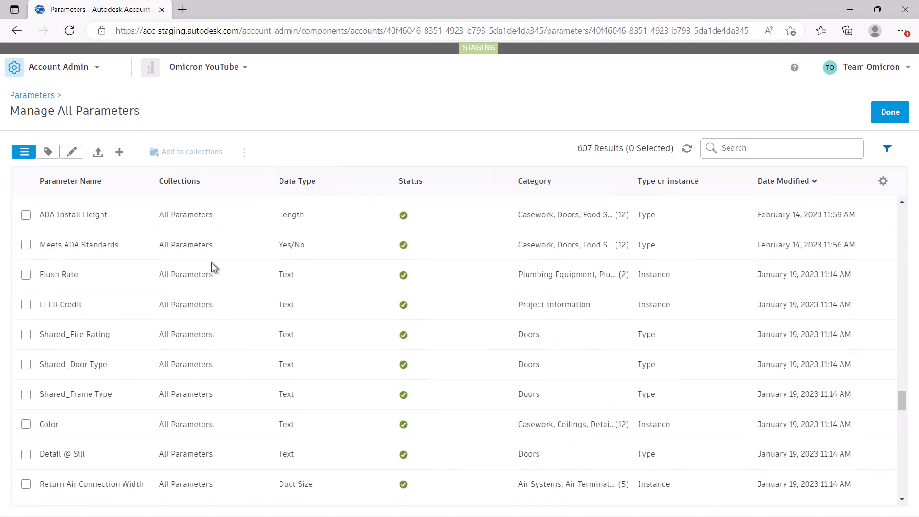
pyautogui.click(25, 244)
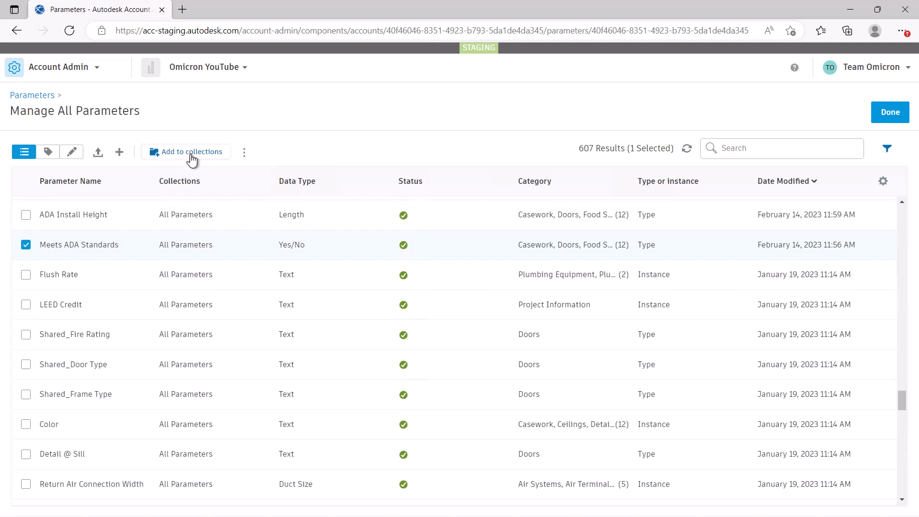
pyautogui.click(191, 153)
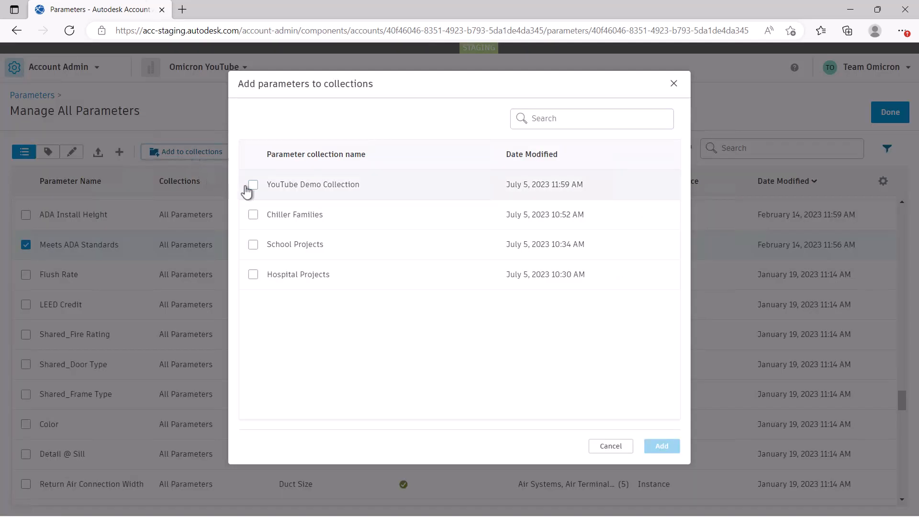
# Add Meets ADA Standards to YouTube Demo Collection.
pyautogui.click(253, 184)
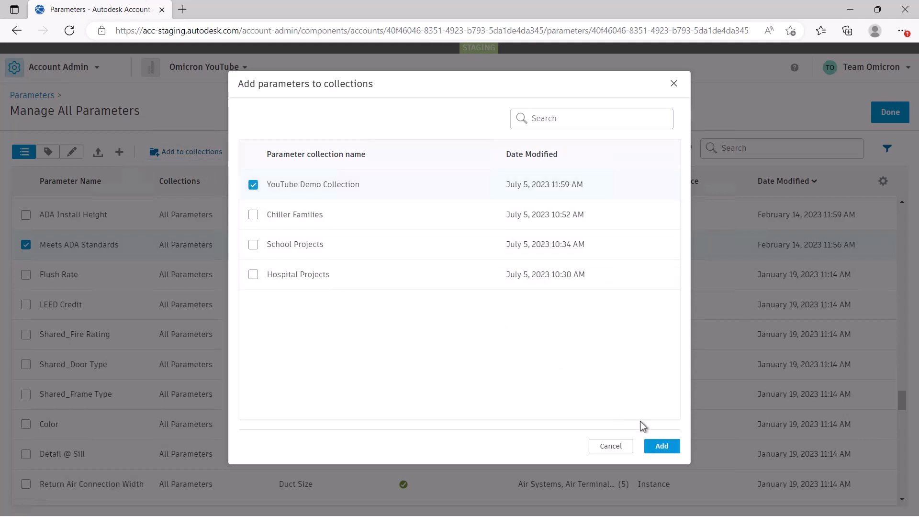
pyautogui.click(661, 445)
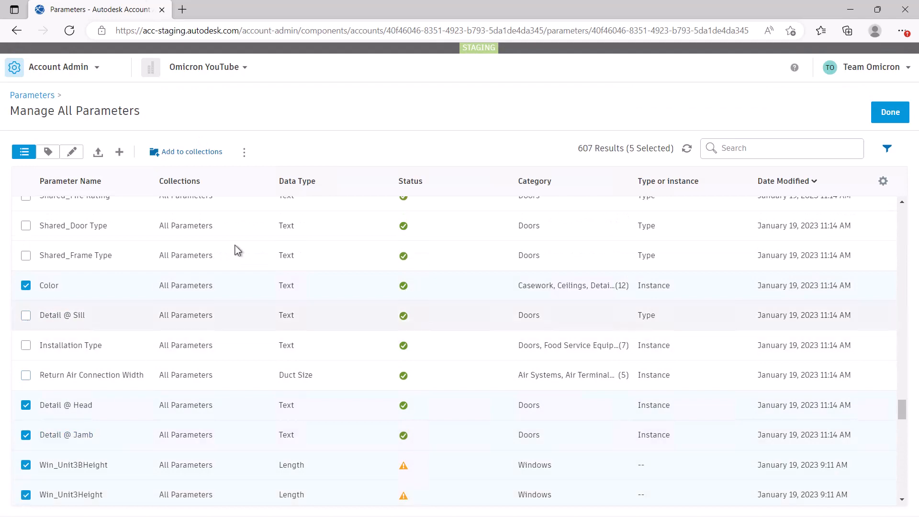
# Add the five selected parameters to YouTube Demo Collection and School Projects.
pyautogui.click(192, 151)
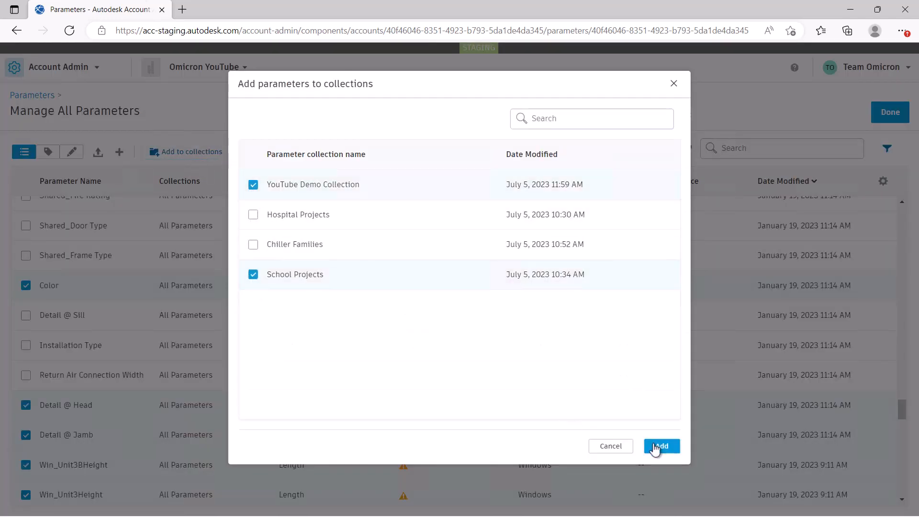
pyautogui.click(661, 446)
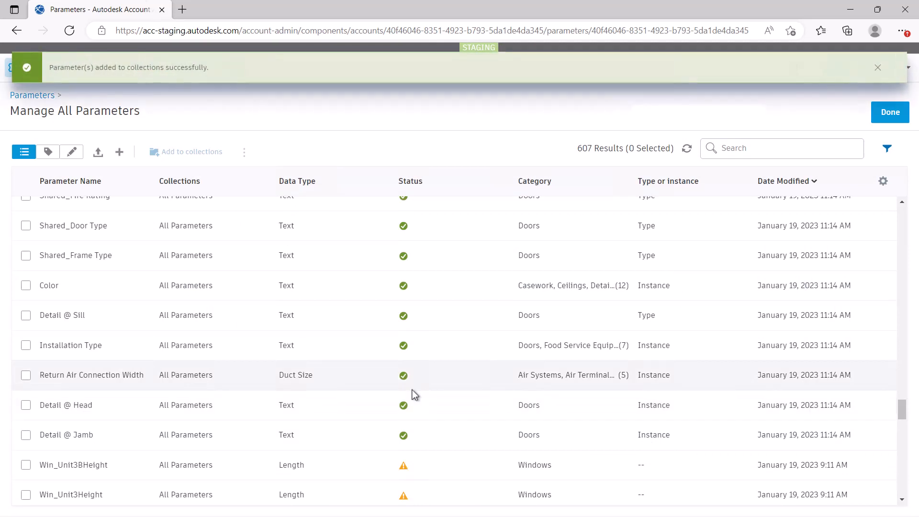
pyautogui.scroll(-3)
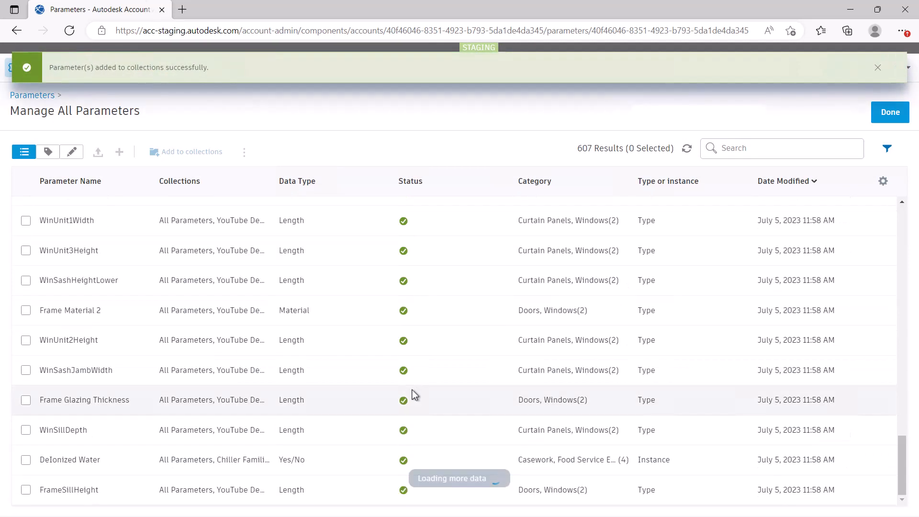
pyautogui.scroll(-3)
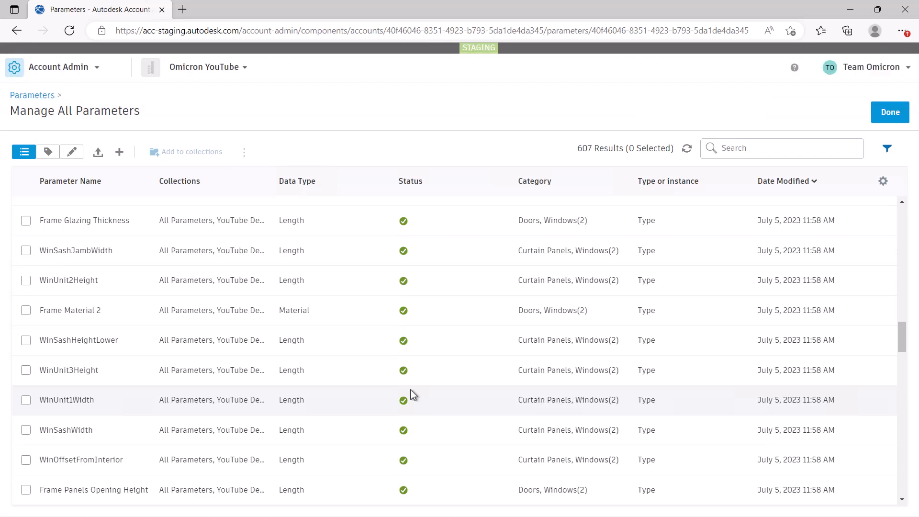
pyautogui.scroll(-3)
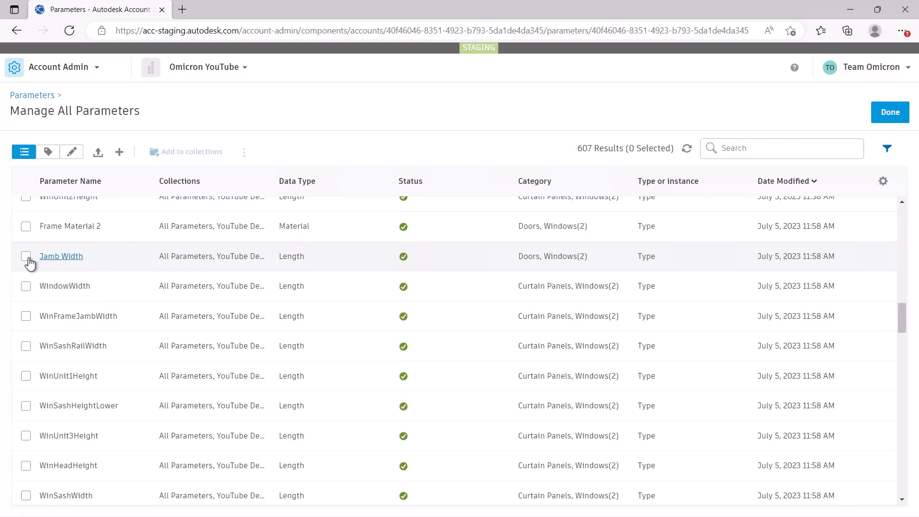
# Select Jamb Width and choose Remove from collections from its more-options menu.
pyautogui.click(26, 256)
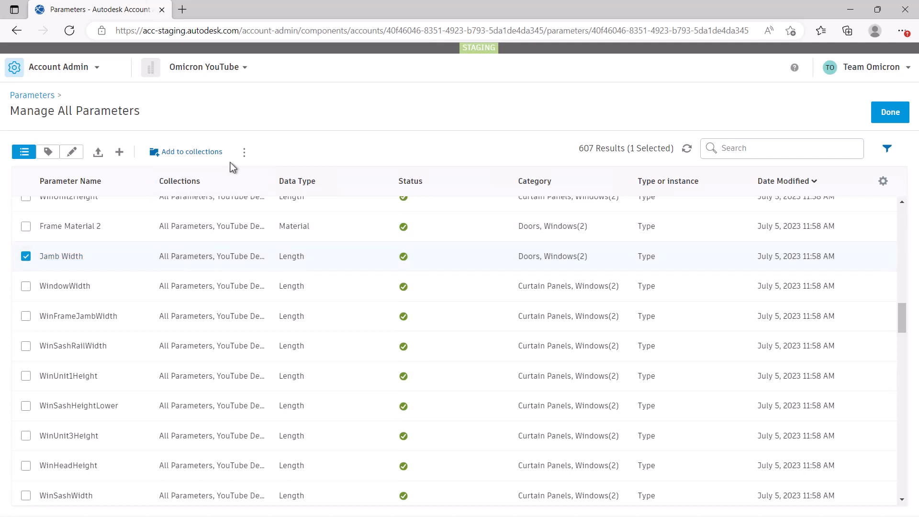
pyautogui.moveTo(244, 152)
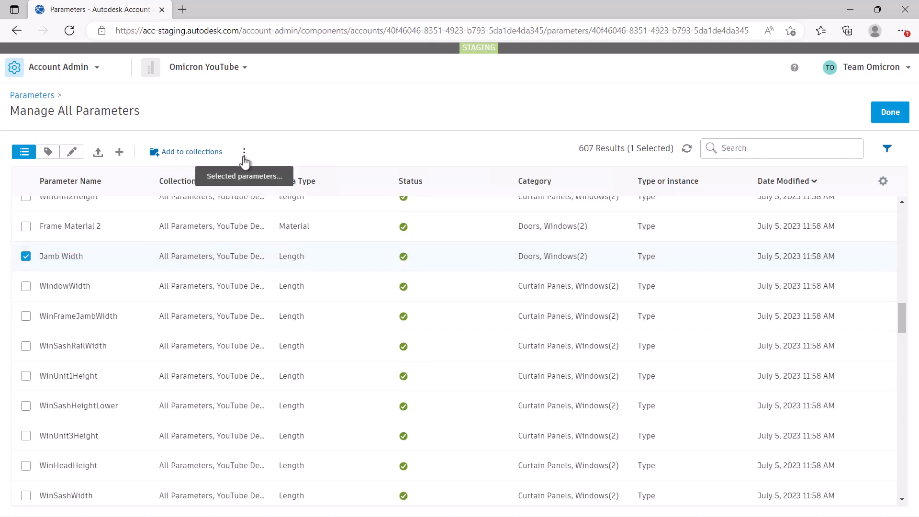
pyautogui.click(244, 151)
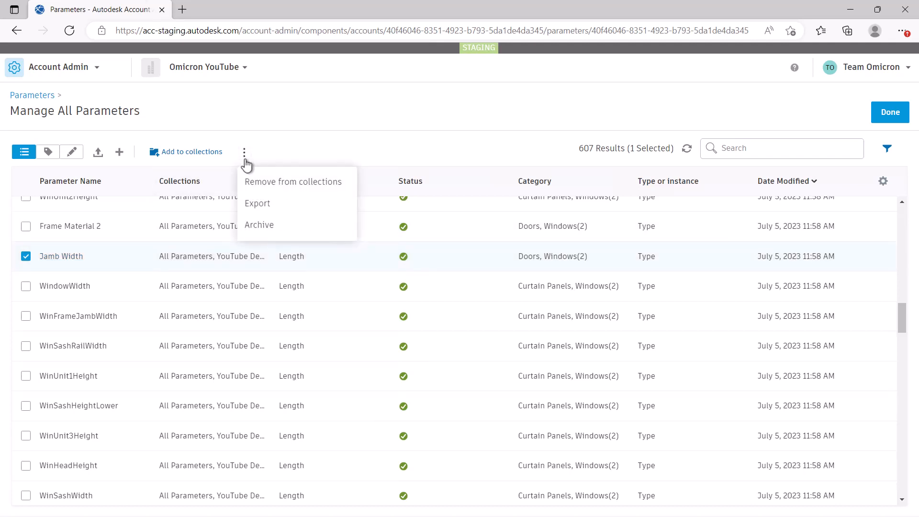
pyautogui.click(293, 181)
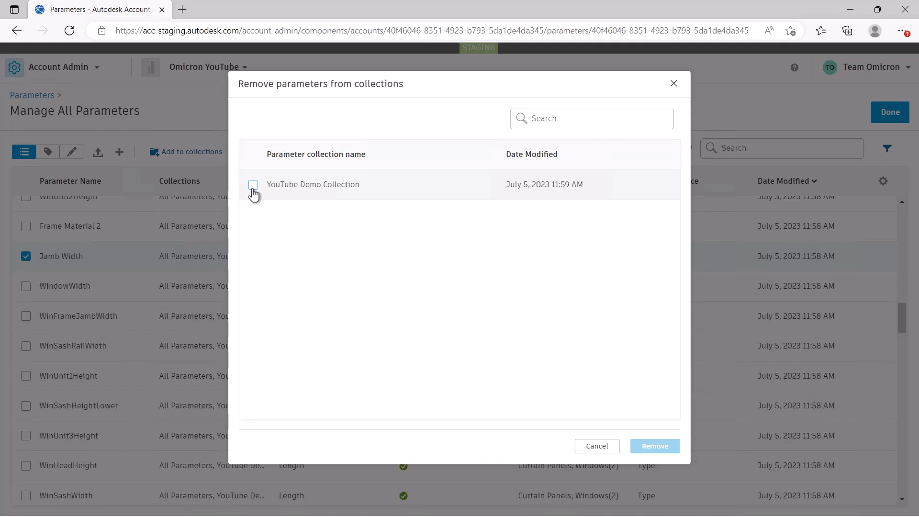
# Remove Jamb Width from YouTube Demo Collection.
pyautogui.click(252, 184)
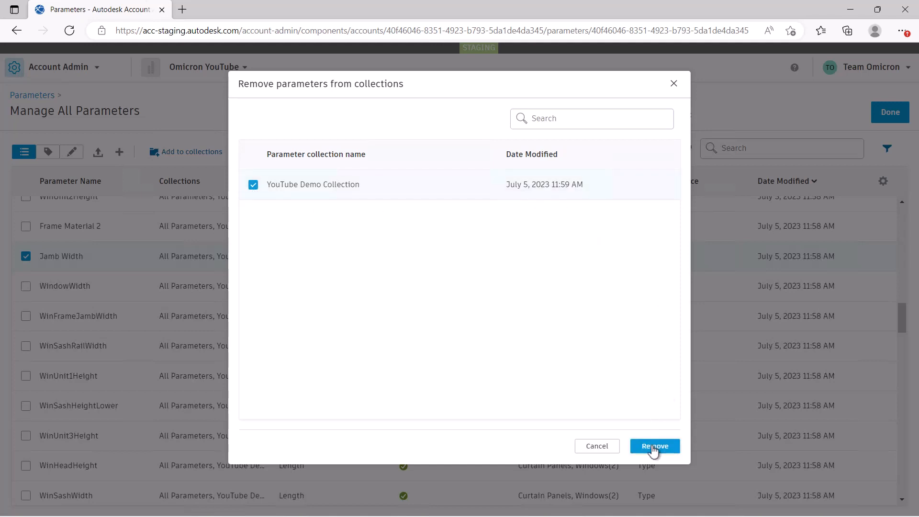
pyautogui.click(653, 446)
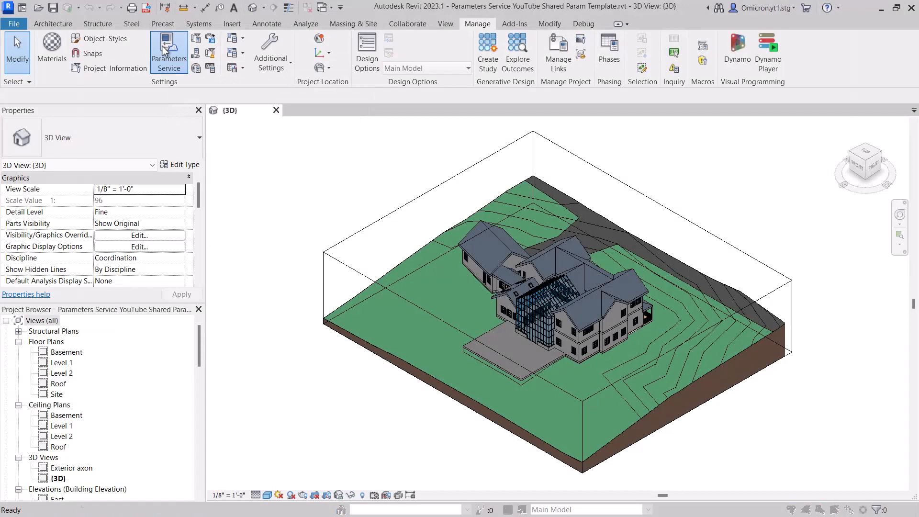
# Launch the Parameters Service from the Manage ribbon, listing all 607 account parameters.
pyautogui.click(168, 52)
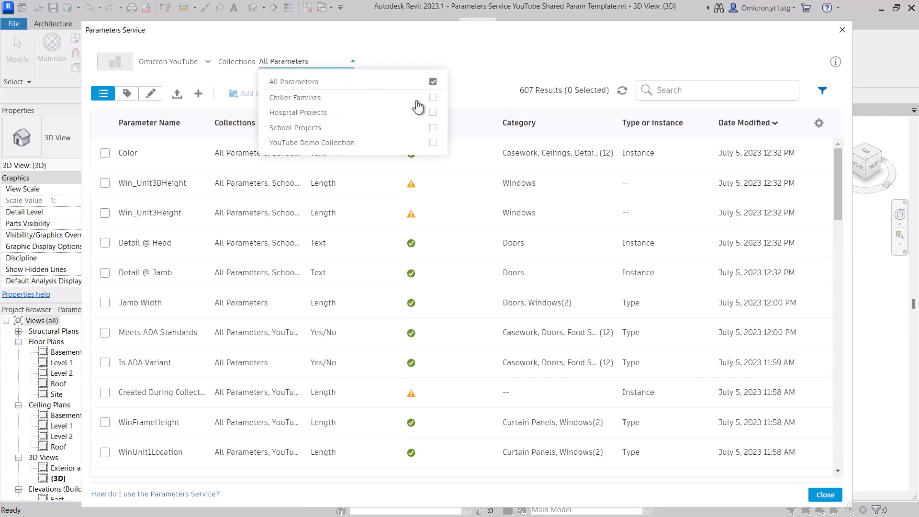
# Filter the list to Chiller Families plus YouTube Demo Collection, showing 92 results.
pyautogui.click(433, 98)
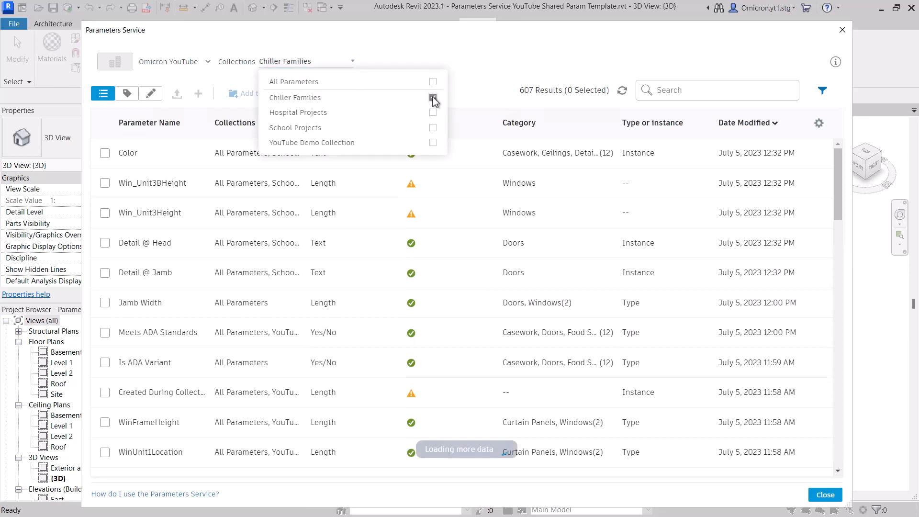
pyautogui.click(433, 97)
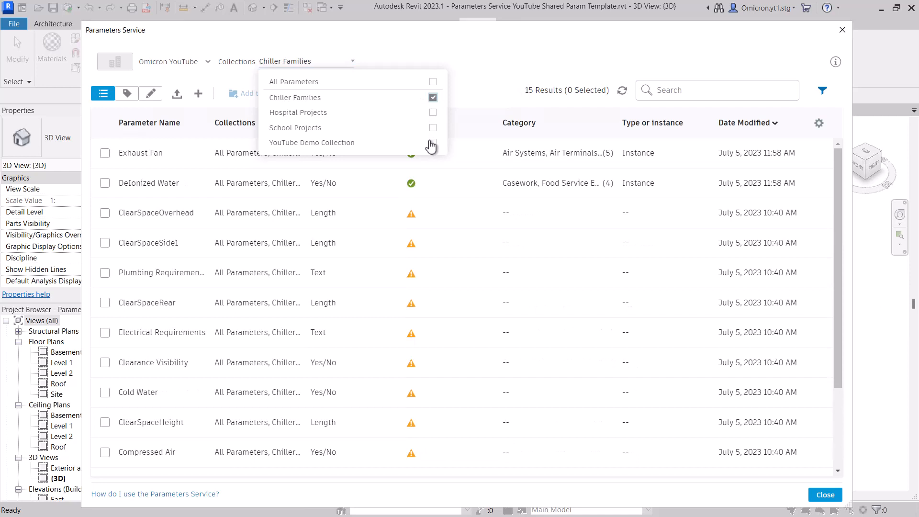
pyautogui.click(432, 142)
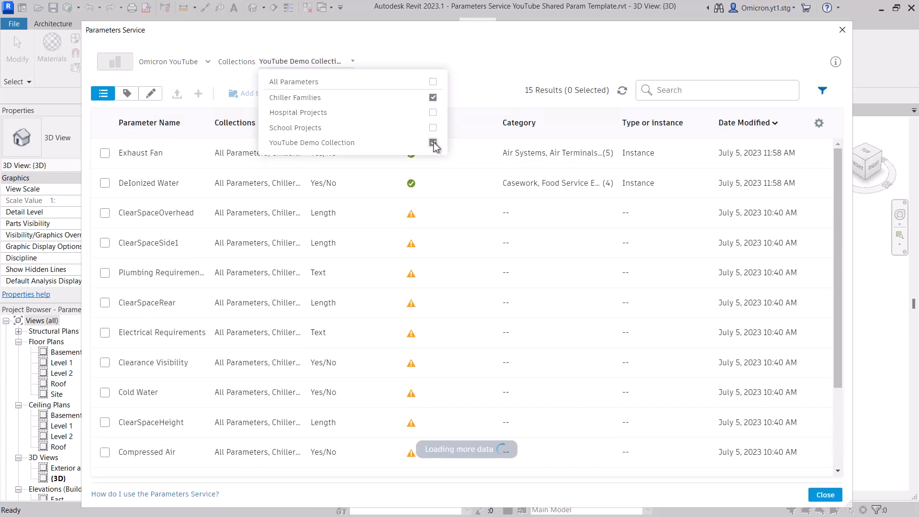
pyautogui.click(433, 143)
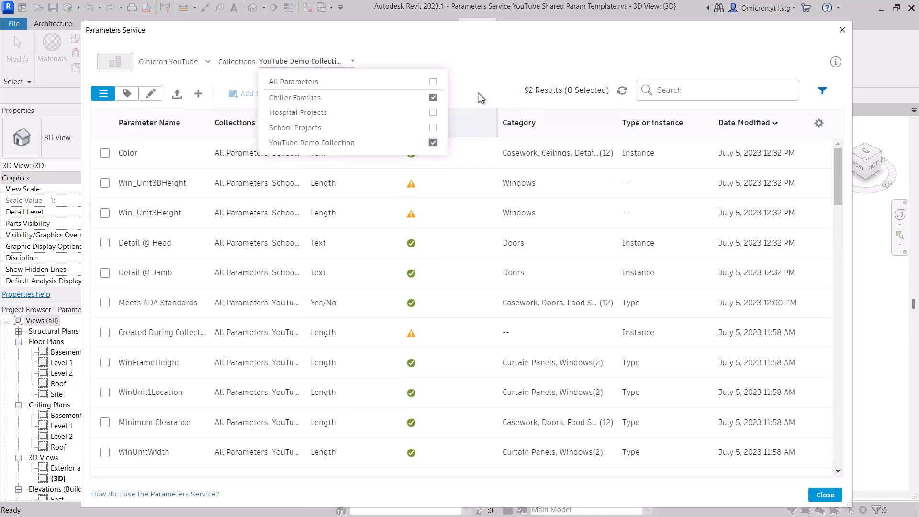
pyautogui.click(390, 145)
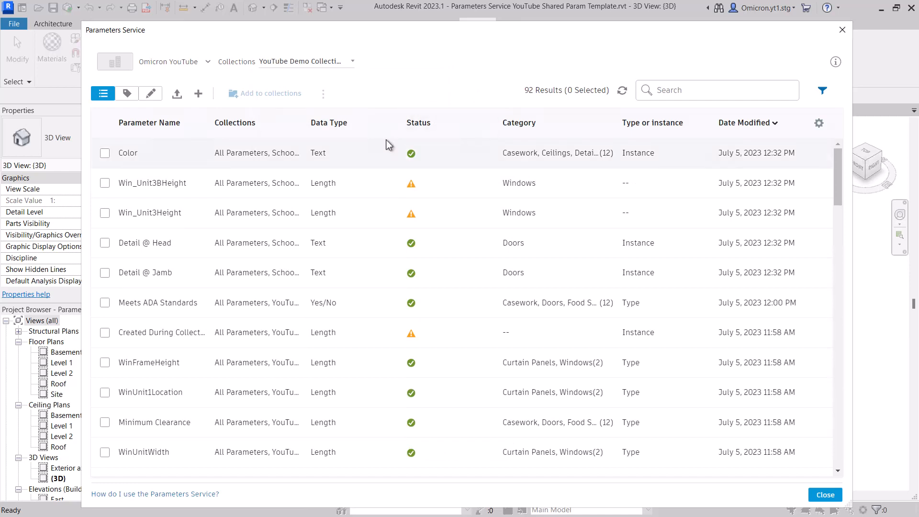
pyautogui.moveTo(389, 145)
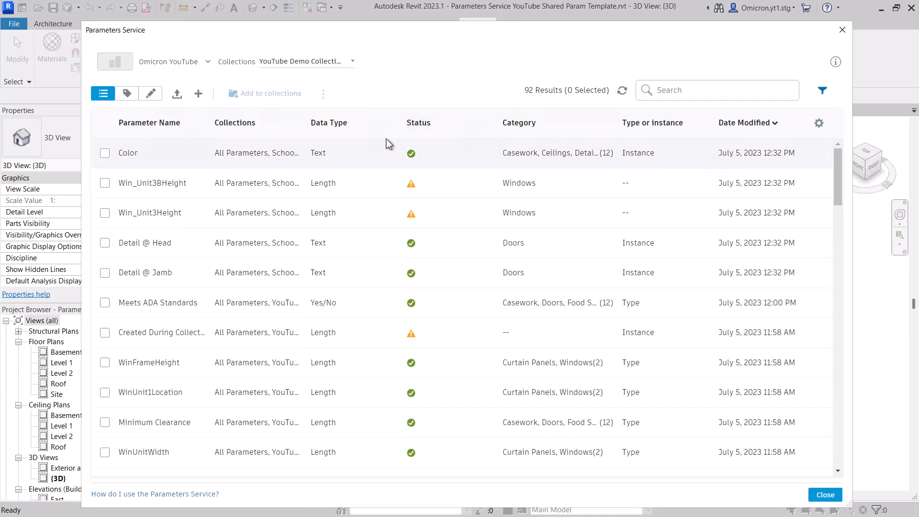
pyautogui.scroll(-3)
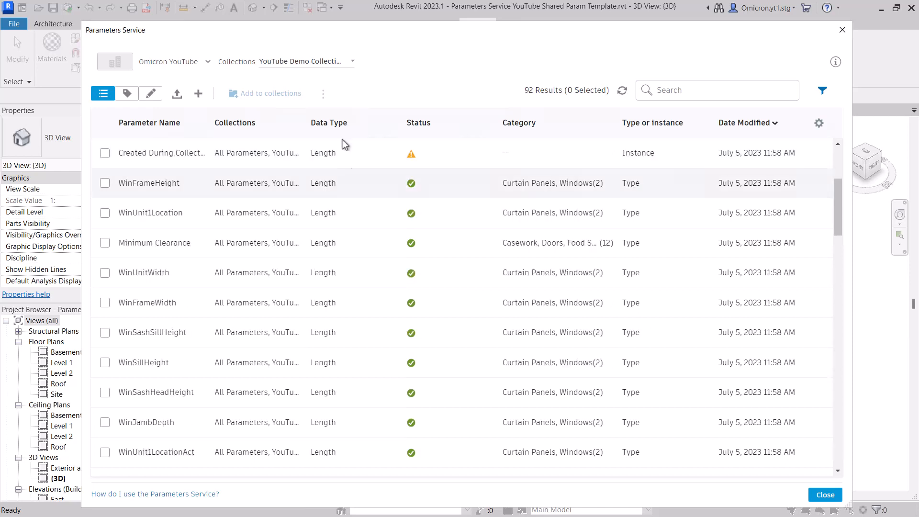
# Reset the collection filter to All Parameters.
pyautogui.click(303, 61)
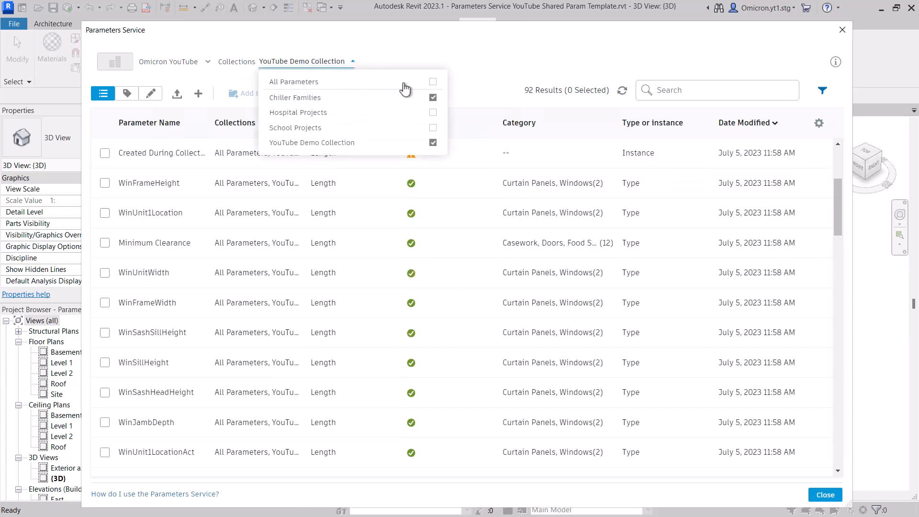
pyautogui.click(433, 82)
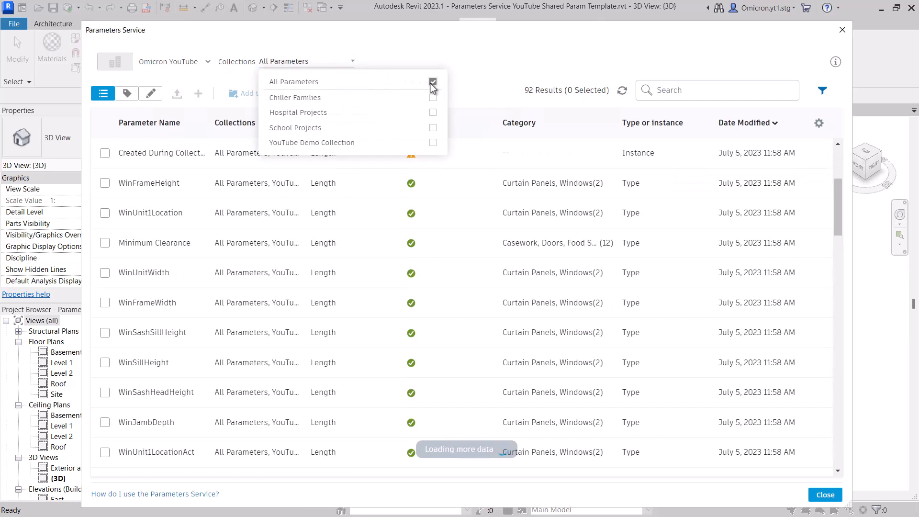